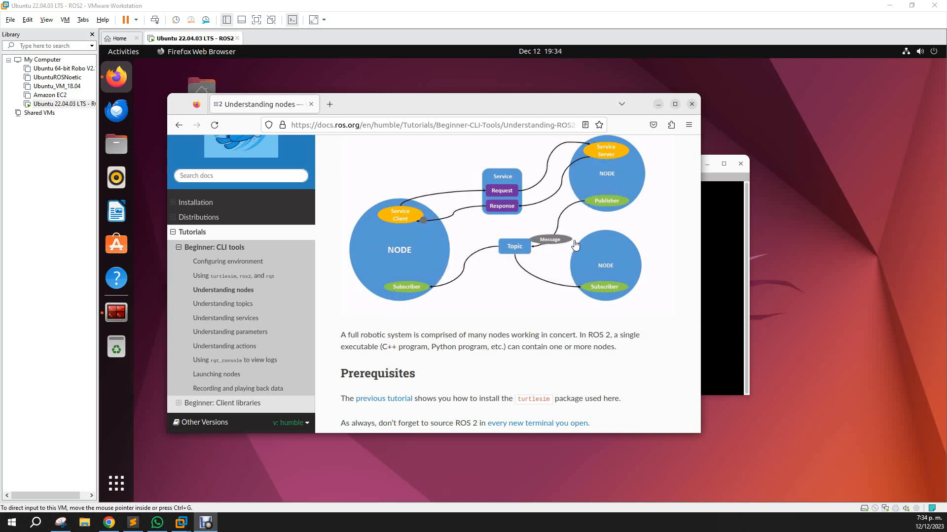
mouse_move(610, 213)
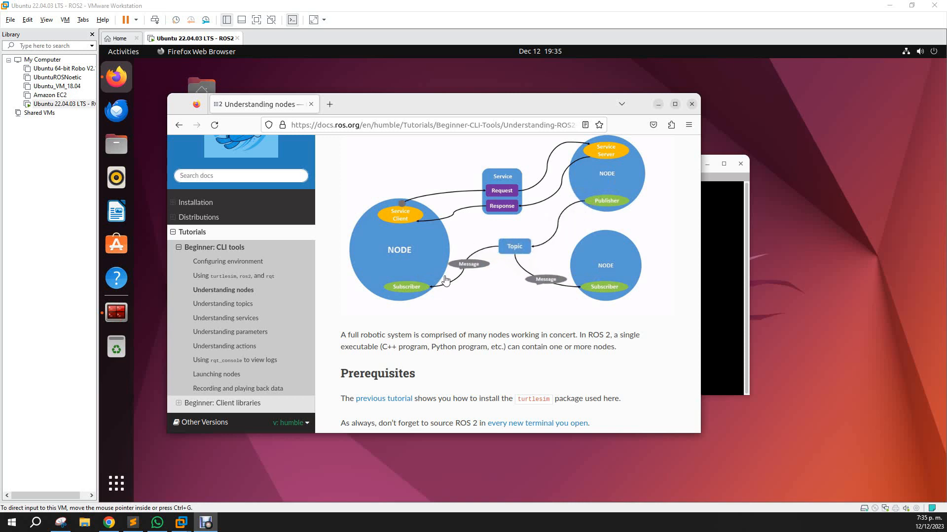
mouse_move(579, 207)
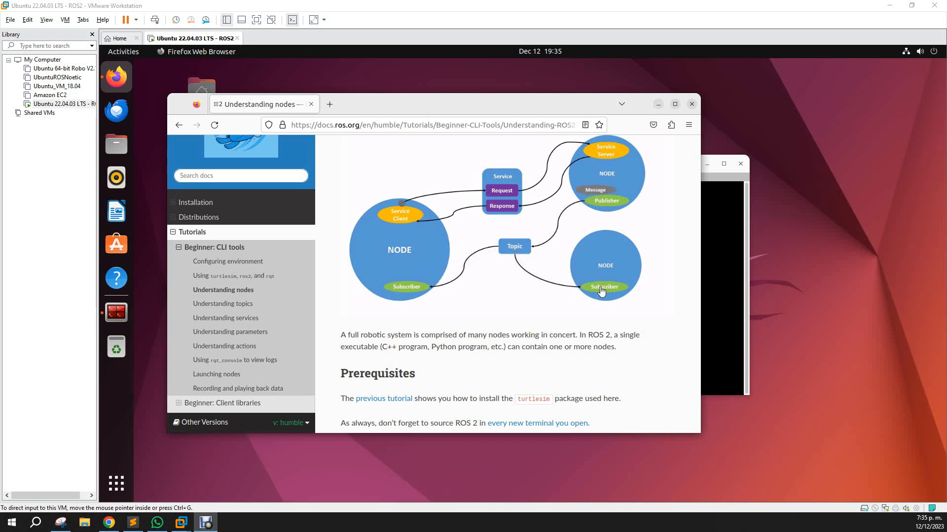
mouse_move(571, 211)
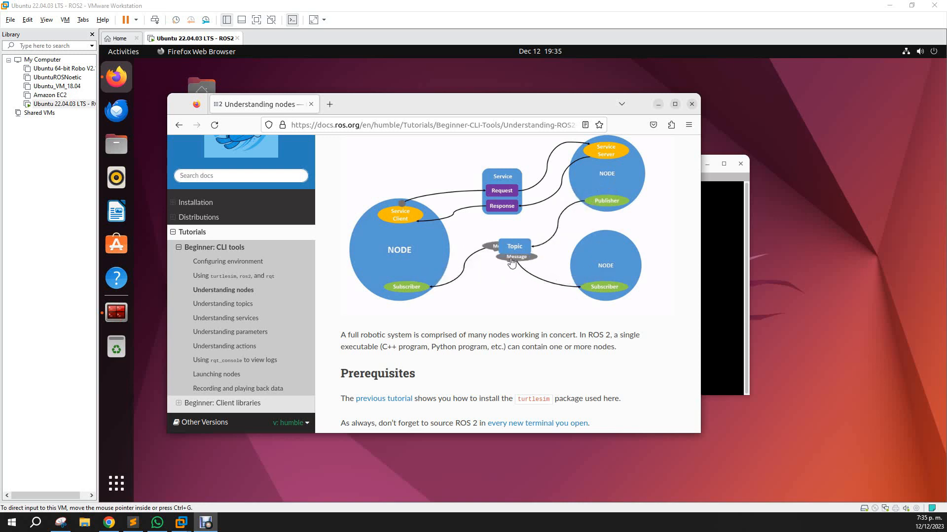
mouse_move(593, 217)
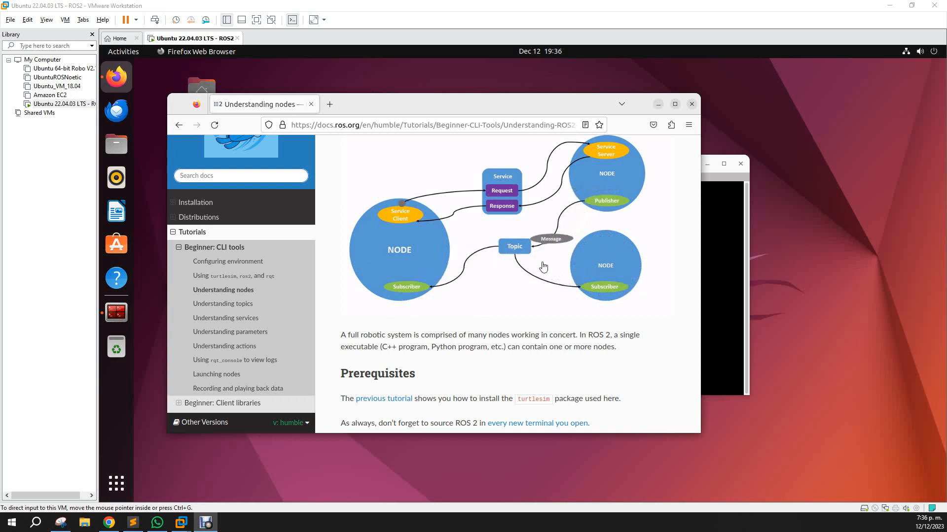
mouse_move(599, 212)
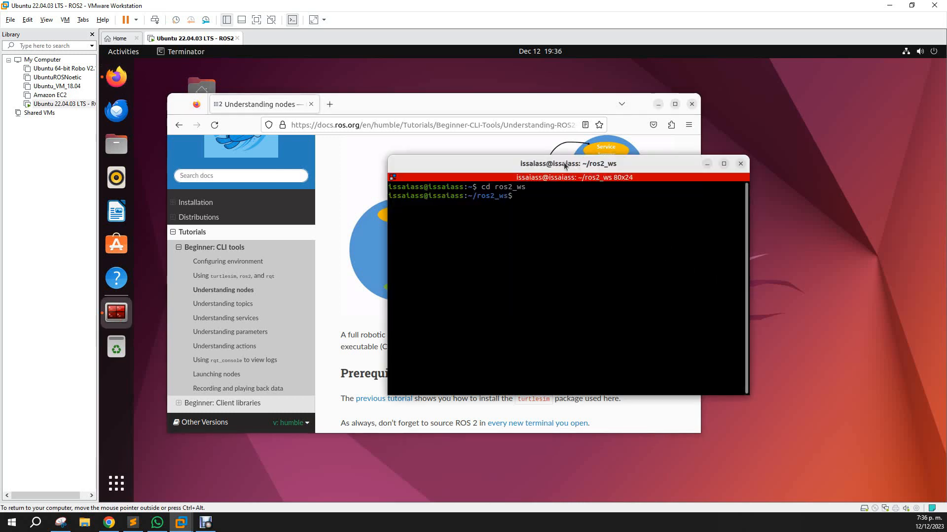
Reposition the terminal and run 'ros2 run turtlesim turtlesim_node' to spawn turtle1 in TurtleSim.
left_click_drag(566, 164, 415, 176)
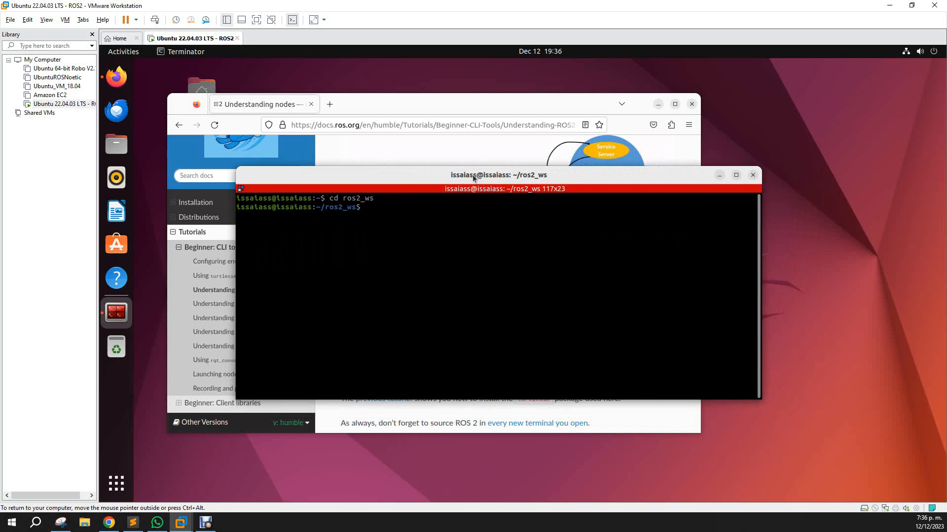
left_click_drag(498, 174, 580, 190)
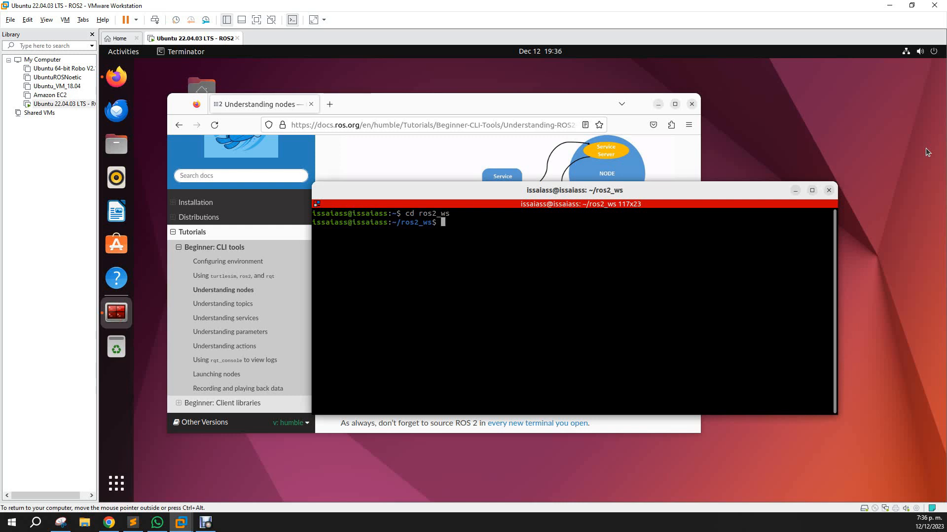
type("ros2 run turtlesim turtle")
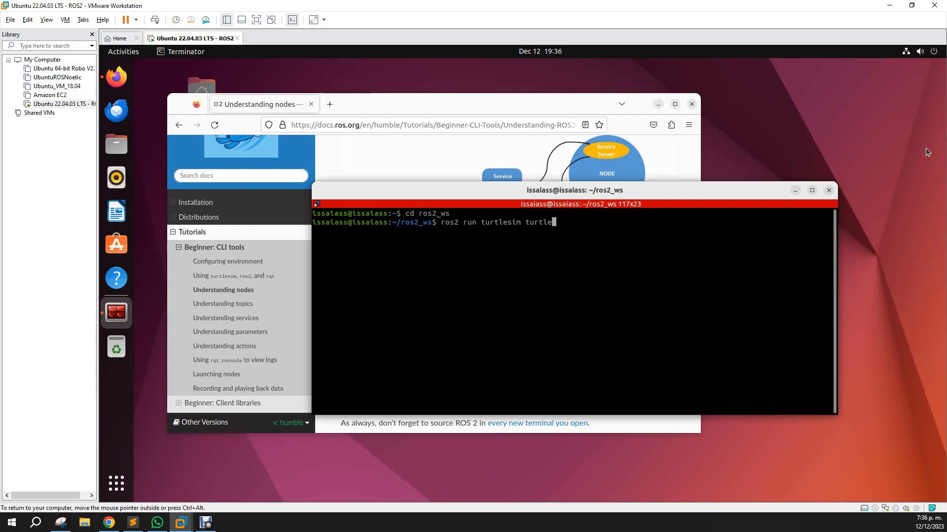
type("sim_node")
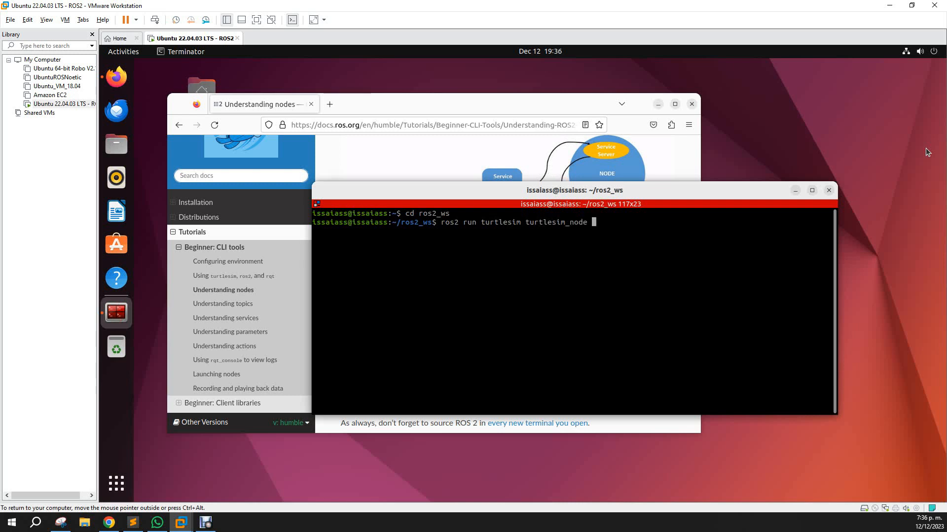
key("Return")
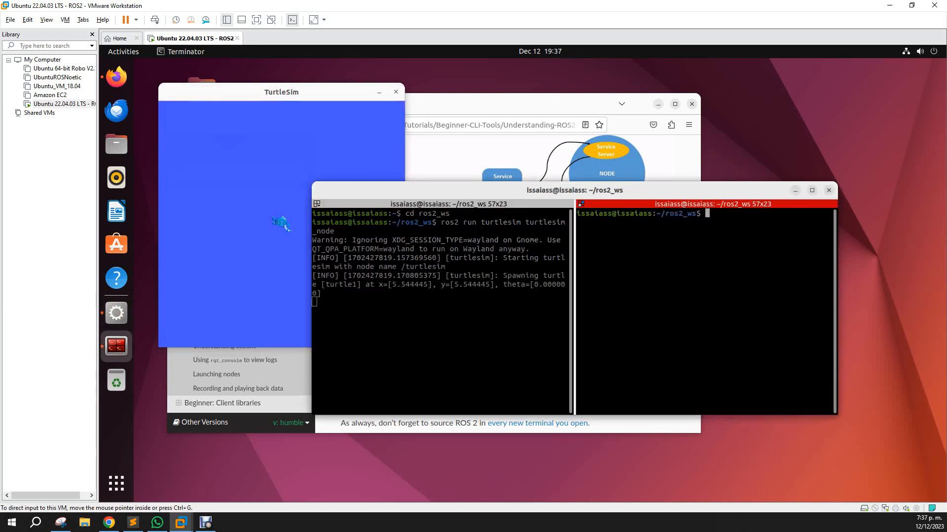
mouse_move(747, 276)
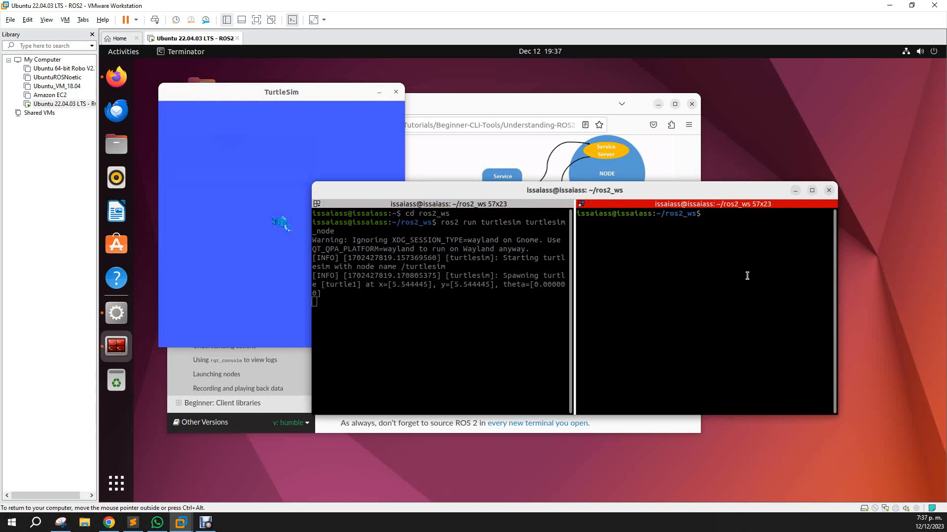
mouse_move(715, 281)
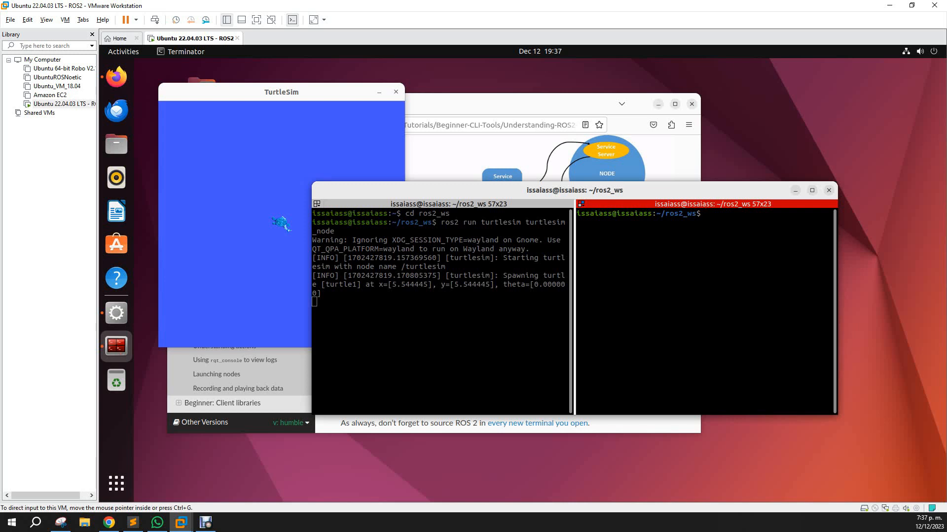
Run 'ros2 node list' in the right pane to show /turtlesim as the running node.
type("ros2")
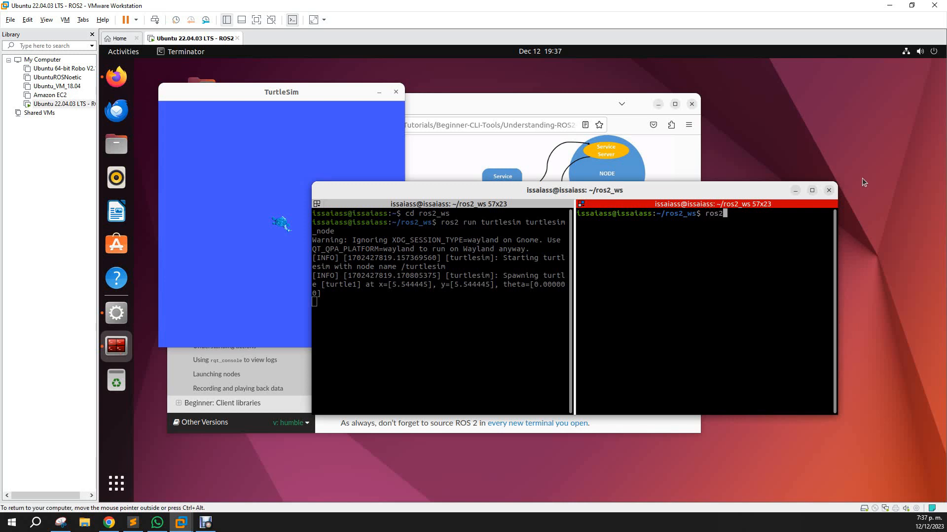
type("node list")
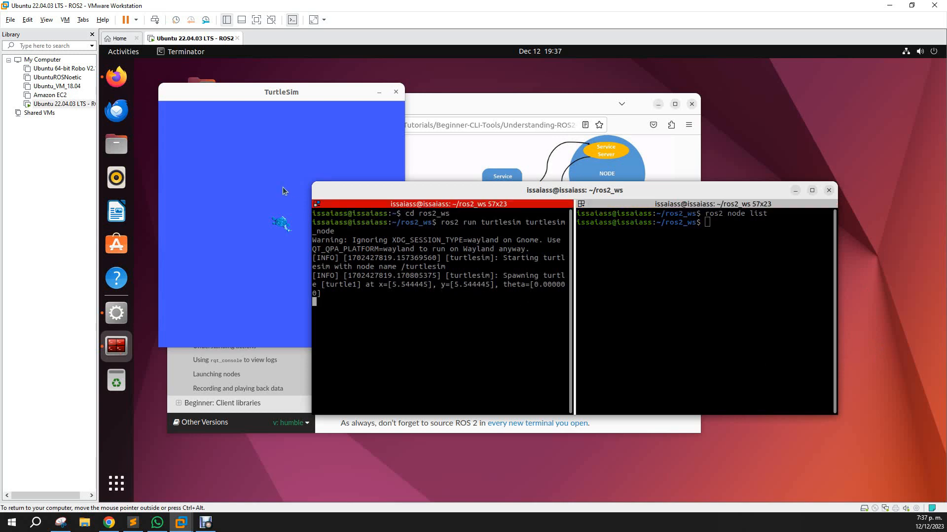
left_click(281, 92)
type("r")
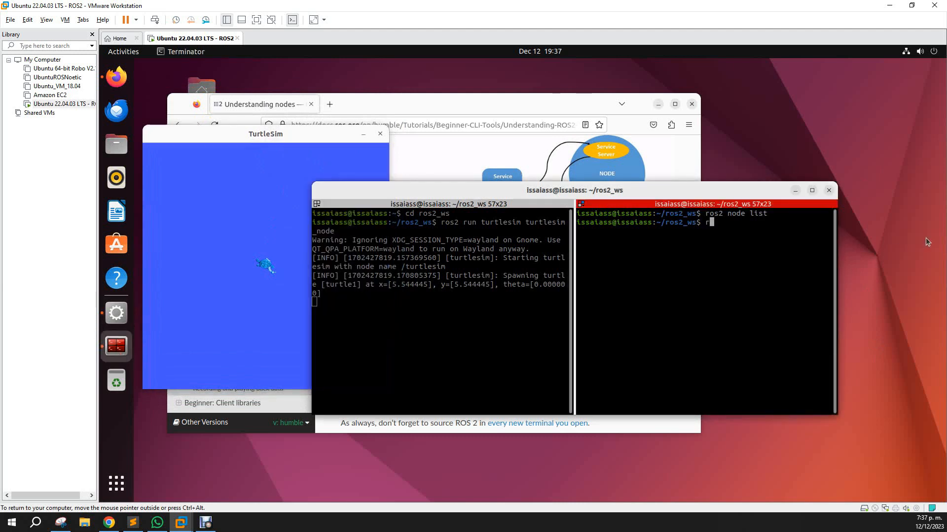
type("os2 node list")
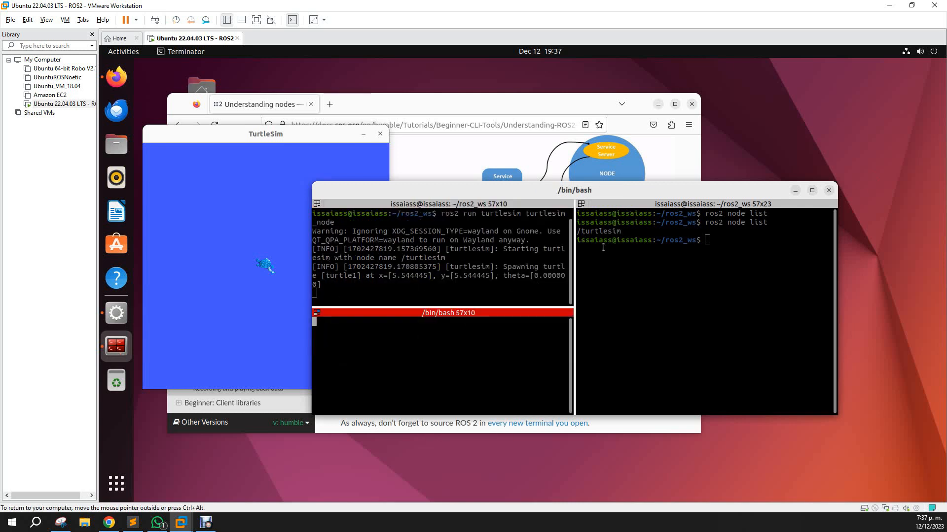
Run 'ros2 run turtlesim turtle_teleop_key', then list nodes to show /teleop_turtle and /turtlesim.
type("ros2 run")
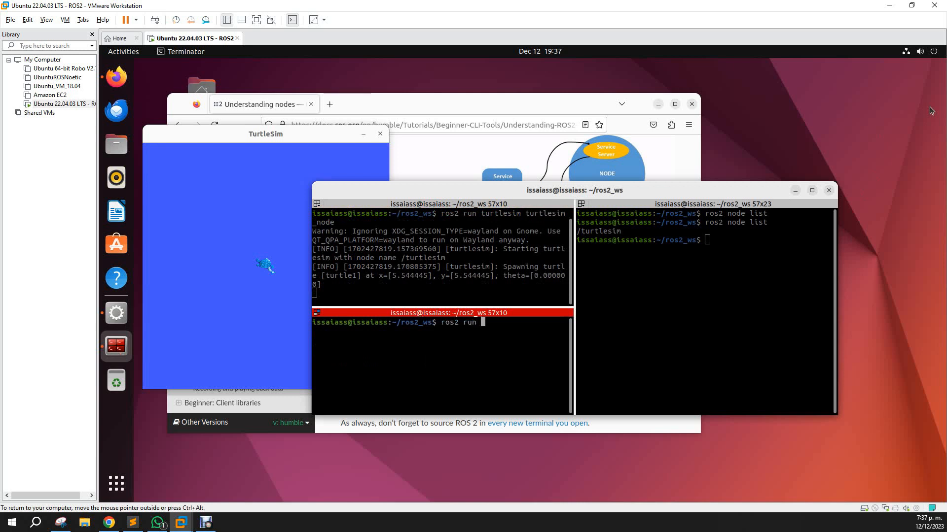
type("turtlesim")
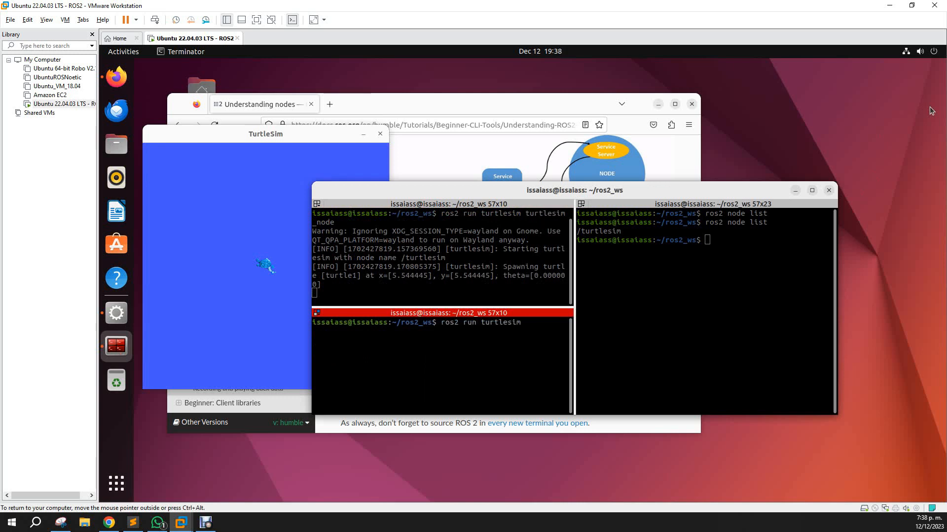
type("turle_teleop_key")
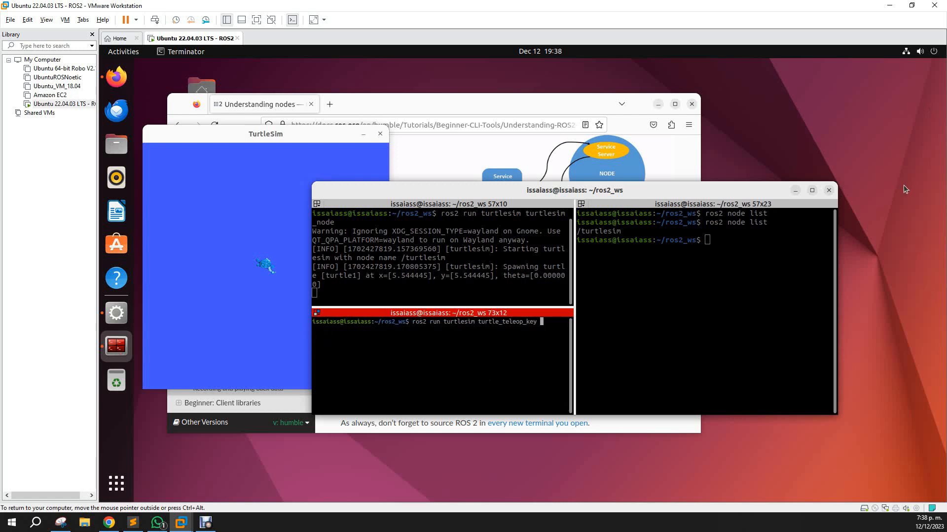
key("enter")
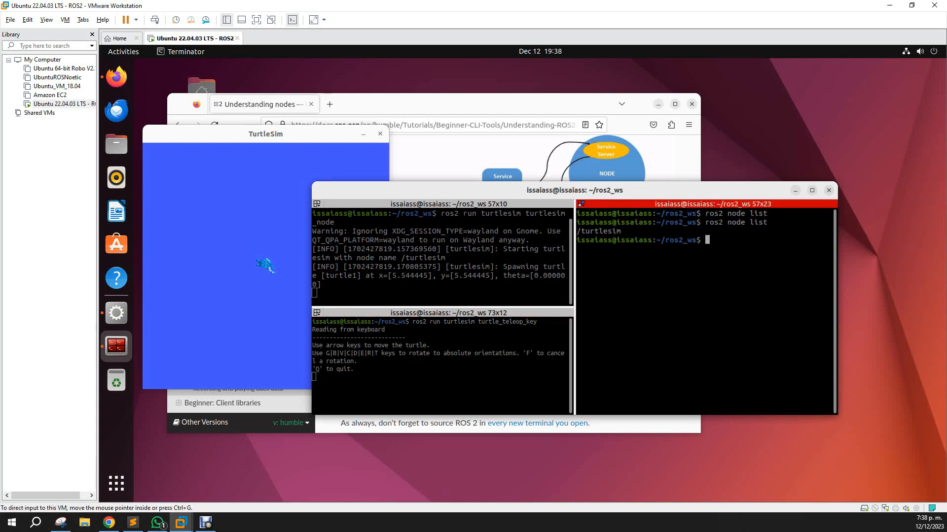
mouse_move(774, 260)
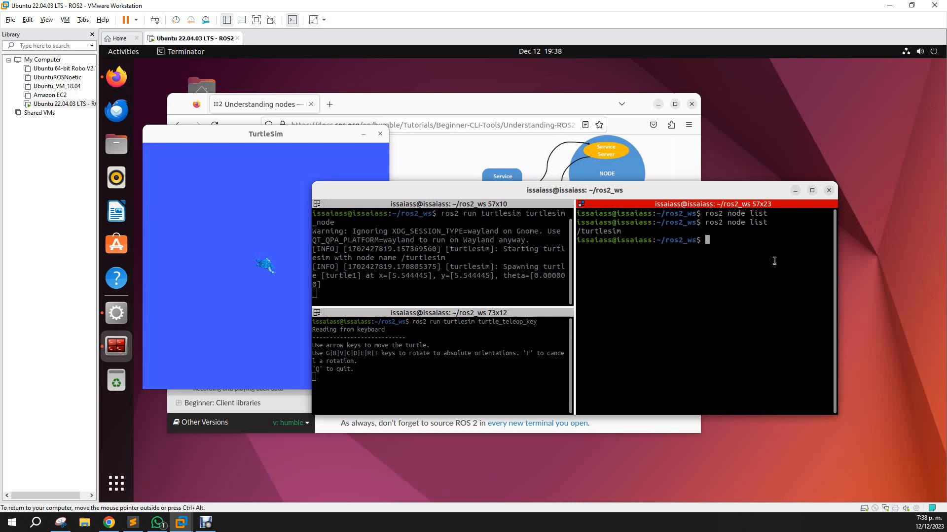
key("Return")
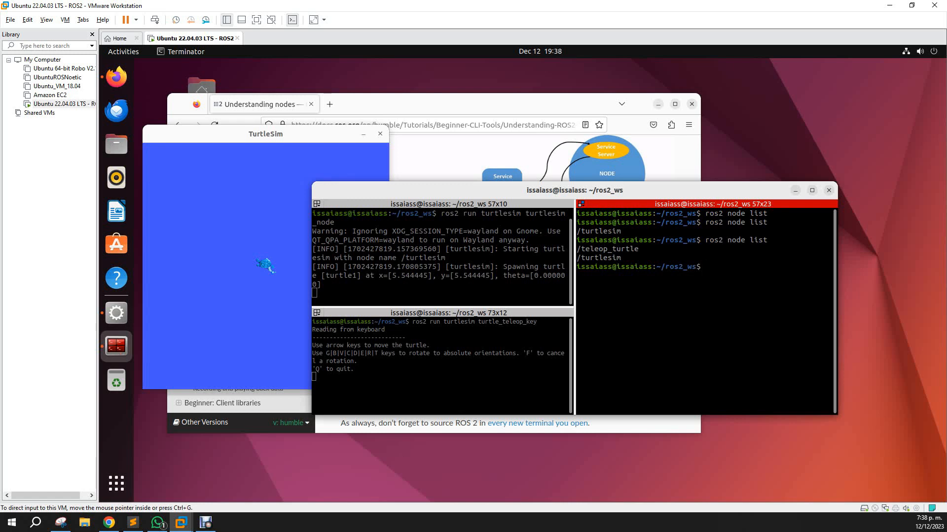
mouse_move(738, 386)
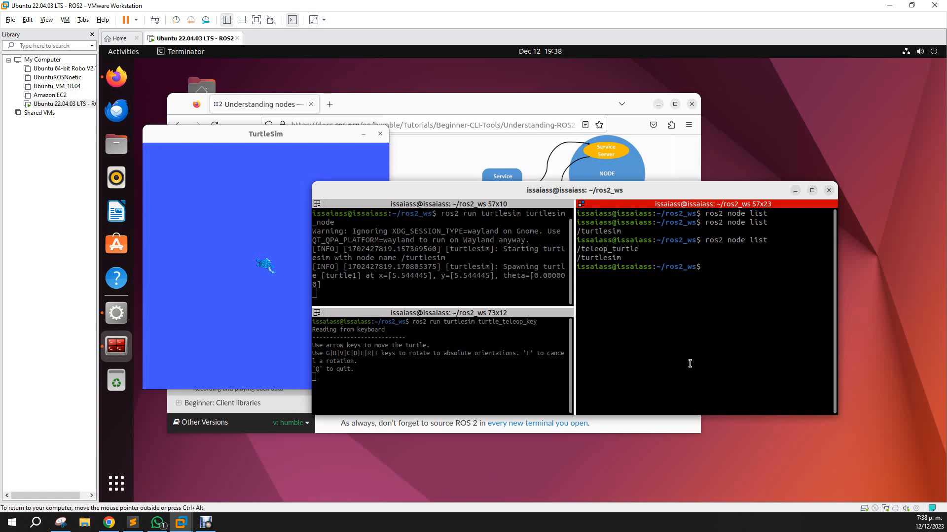
mouse_move(695, 355)
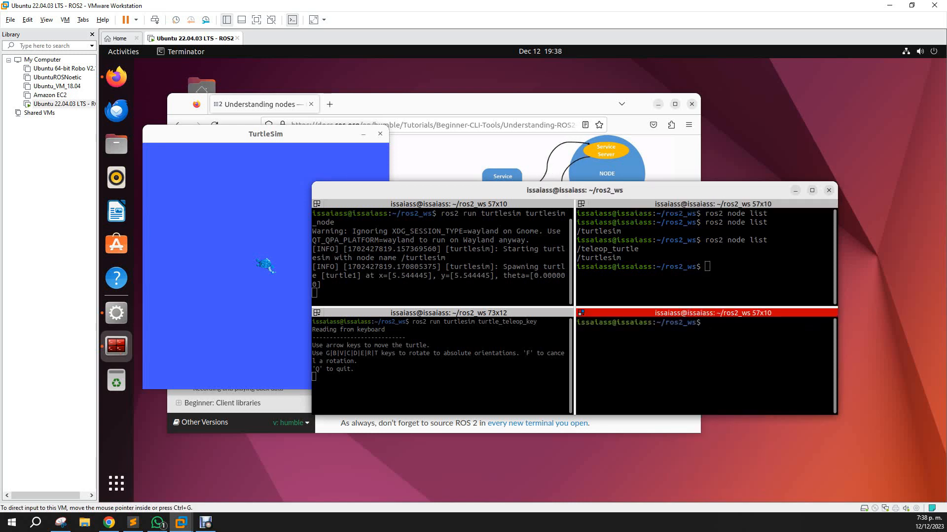
Run a second turtlesim_node with '--ros-args --remap __node:=my_turle' in the bottom-right pane.
type("r")
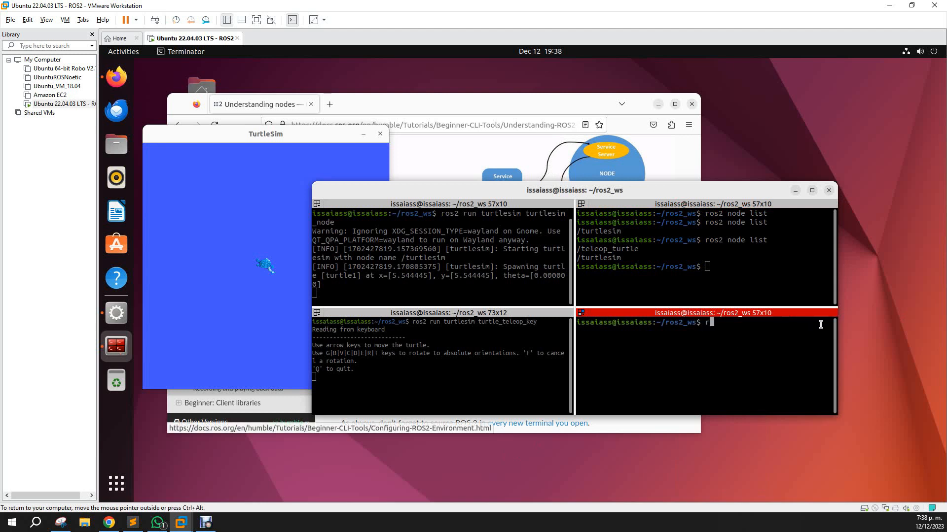
type("os2 run turtlesim")
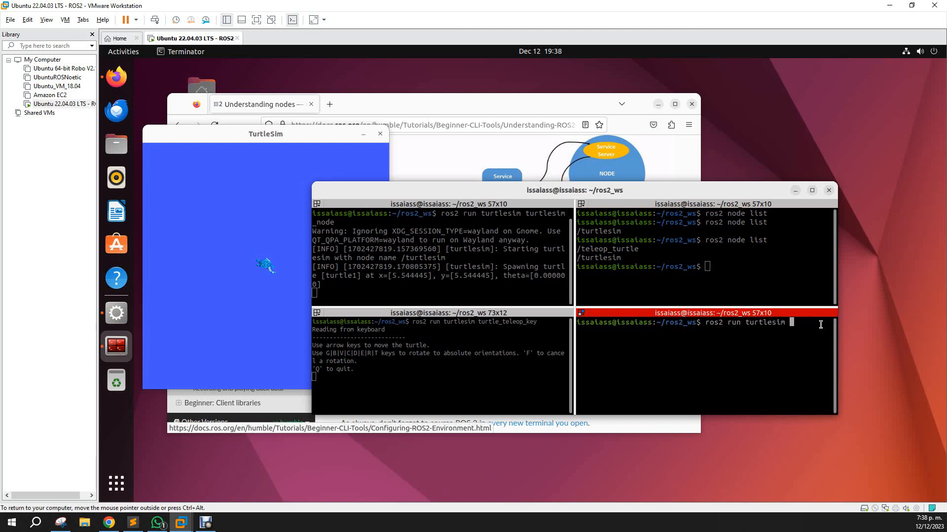
type("turtlesim_node")
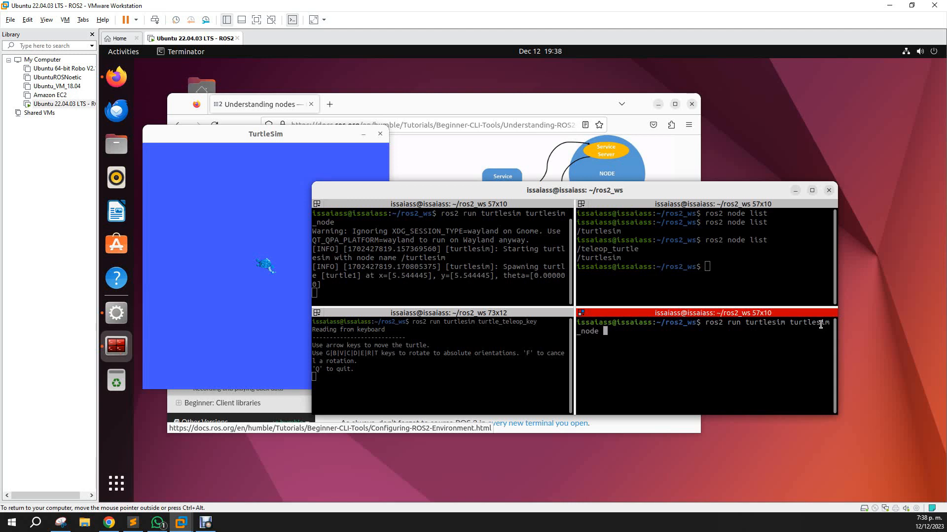
type("--ros-args --remap __node:")
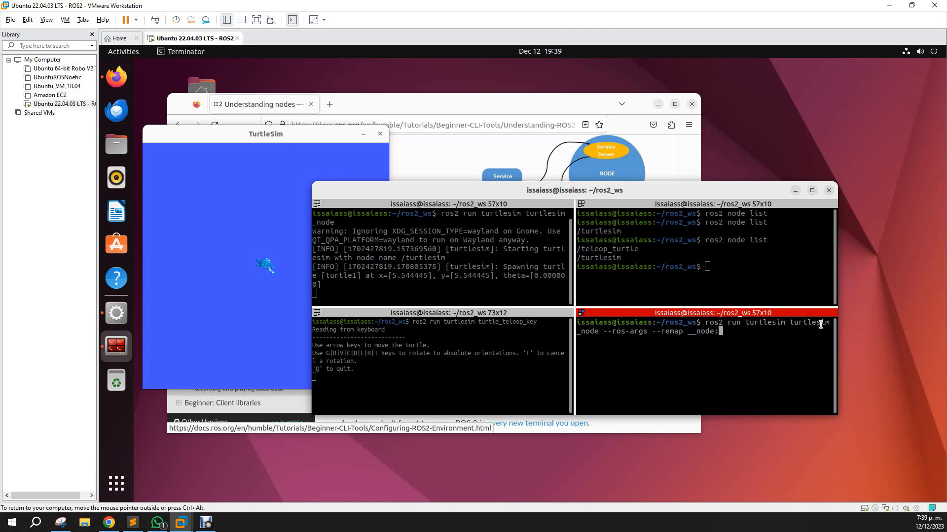
type("=")
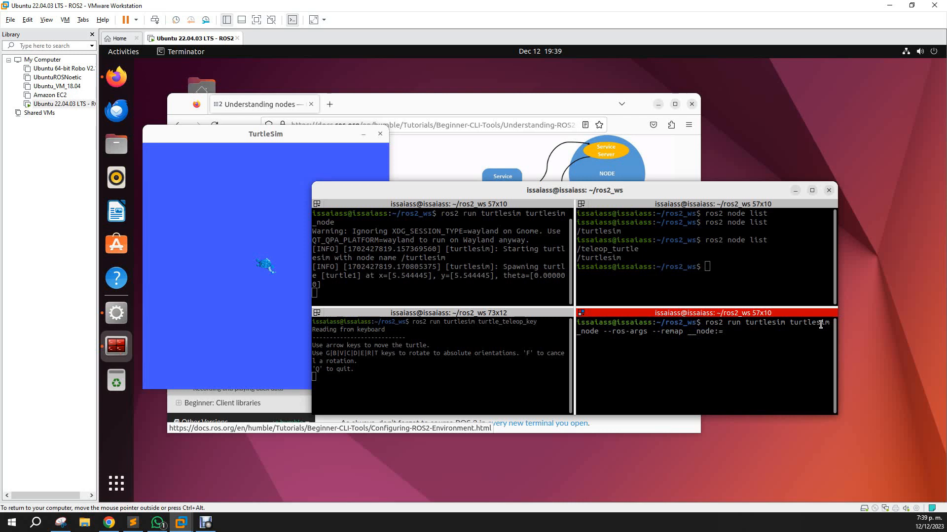
type("my_turtle")
left_click(705, 266)
type("ros2 node list")
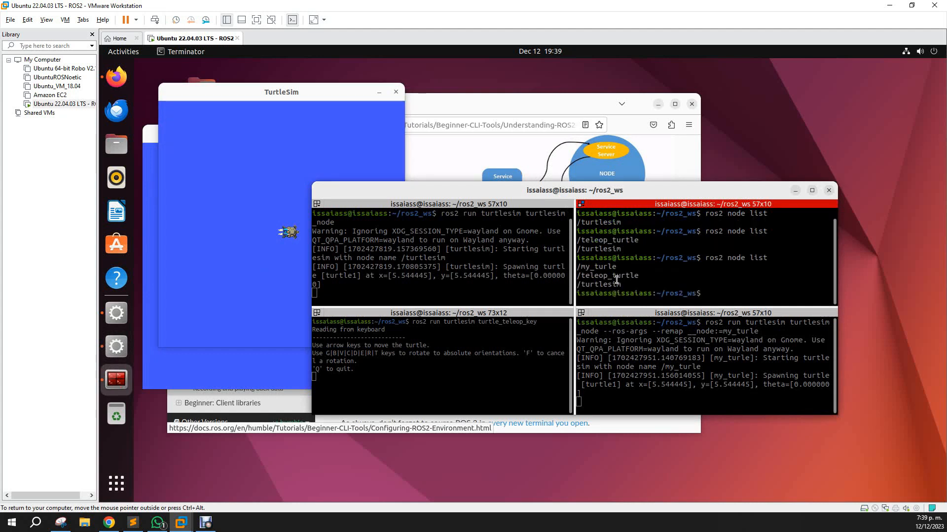
Spread the two TurtleSim windows apart and select /turtlesim in the node list for a node info command.
left_click_drag(572, 189, 601, 179)
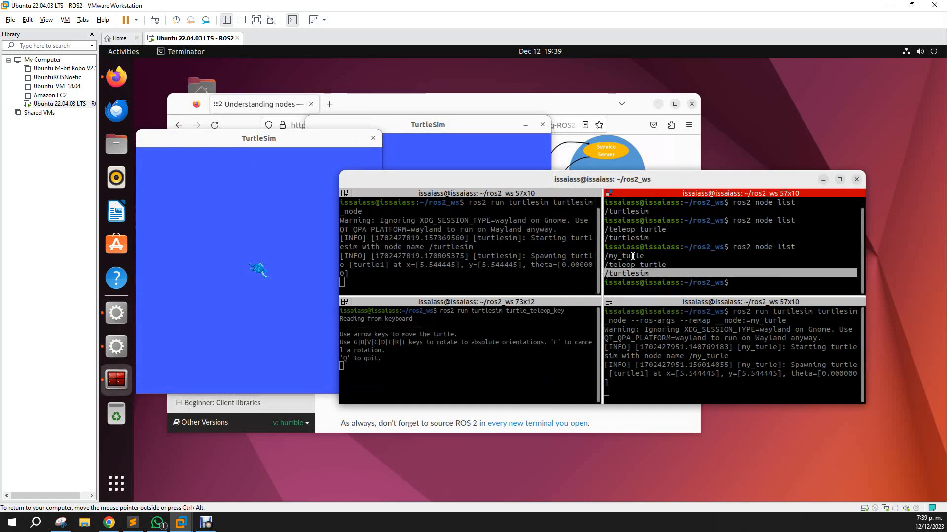
double_click(624, 256)
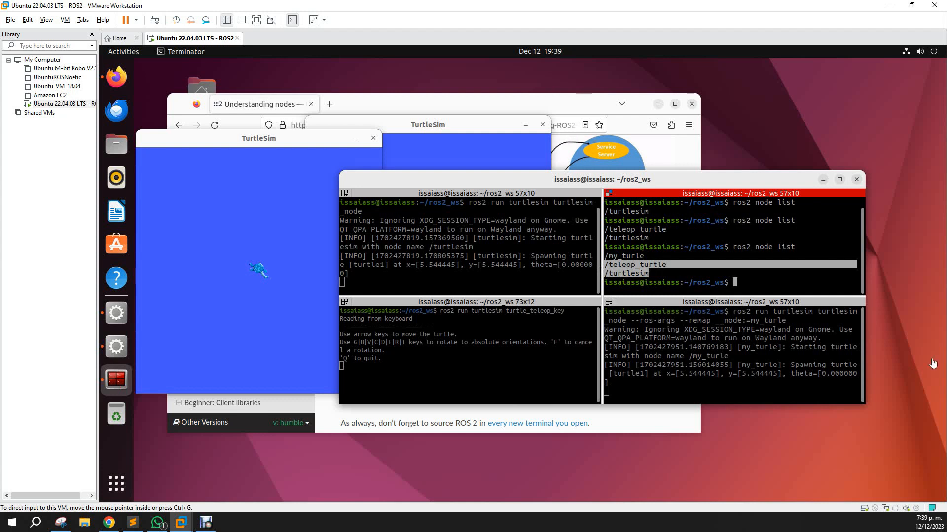
mouse_move(734, 345)
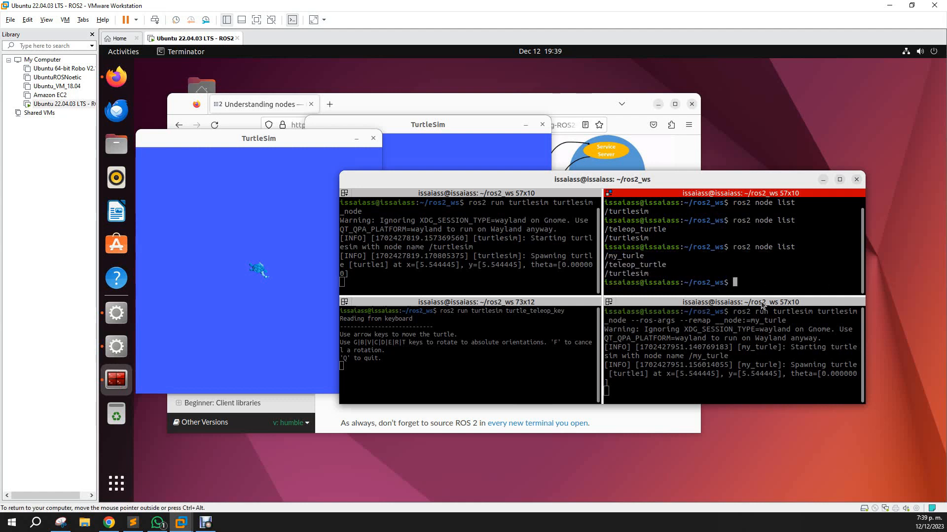
type("ros2 node inf")
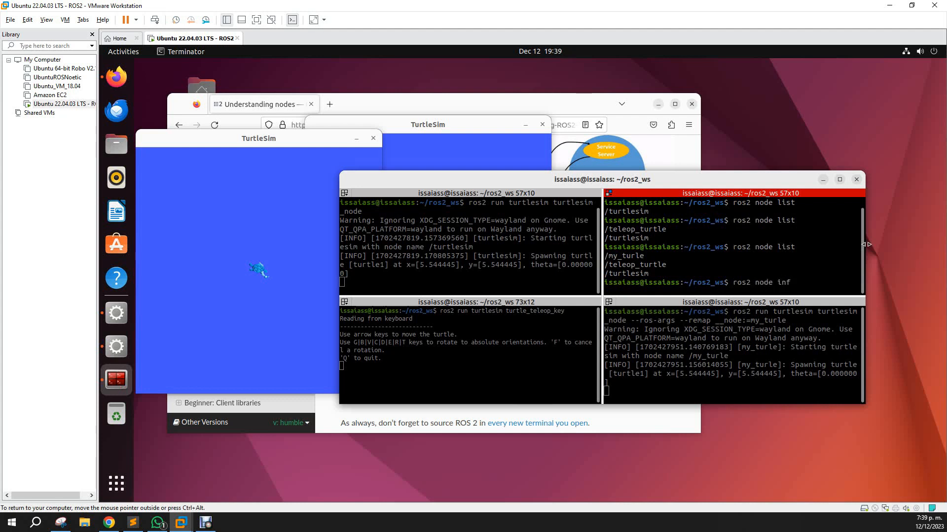
Run 'ros2 node info /turtlesim' and scroll through its subscribers, publishers, services and actions.
type("o")
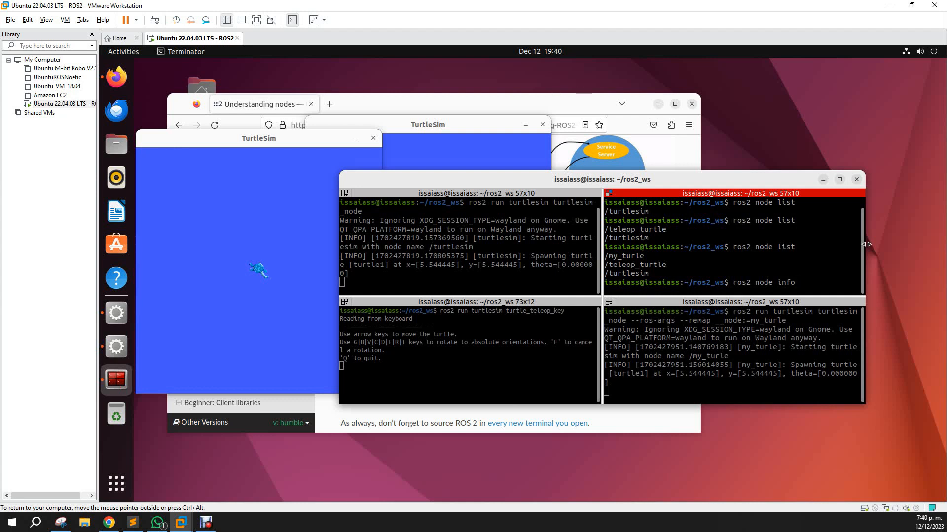
type("/tu")
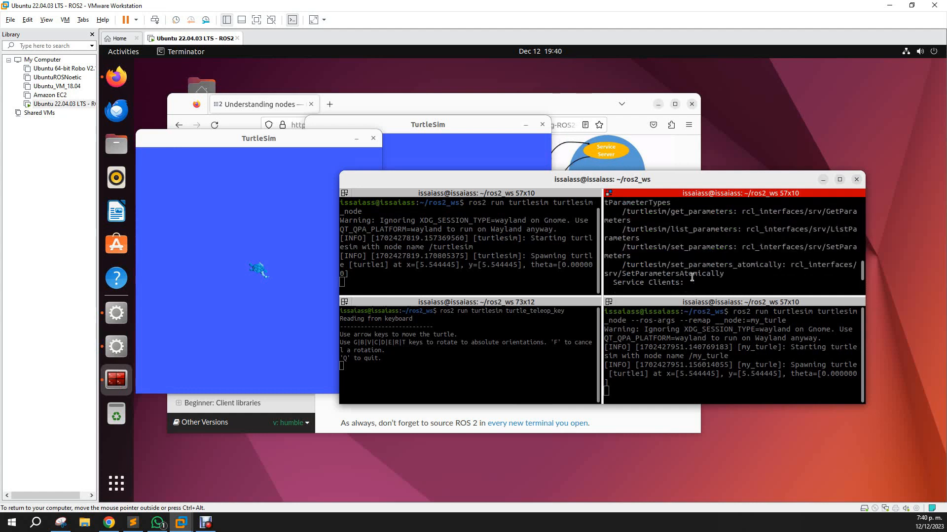
type("ros2 node info /turtlesim")
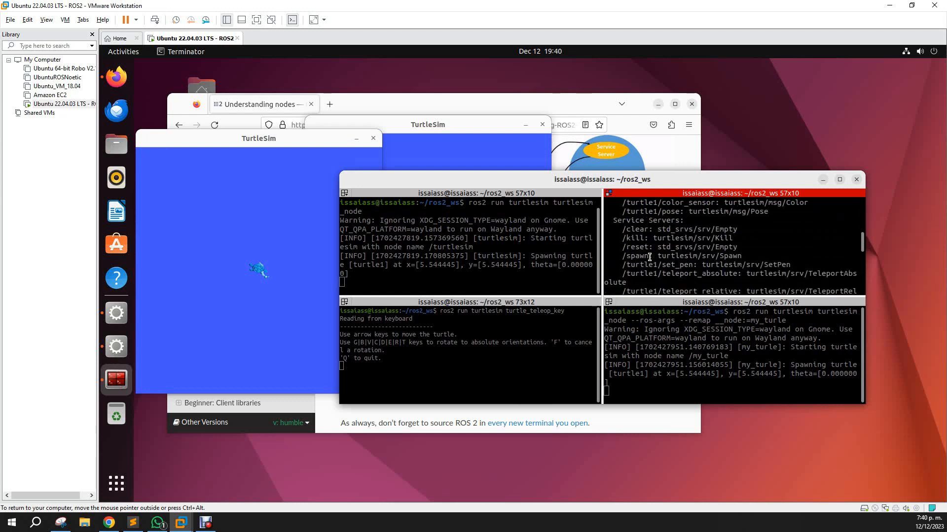
scroll("down", 3)
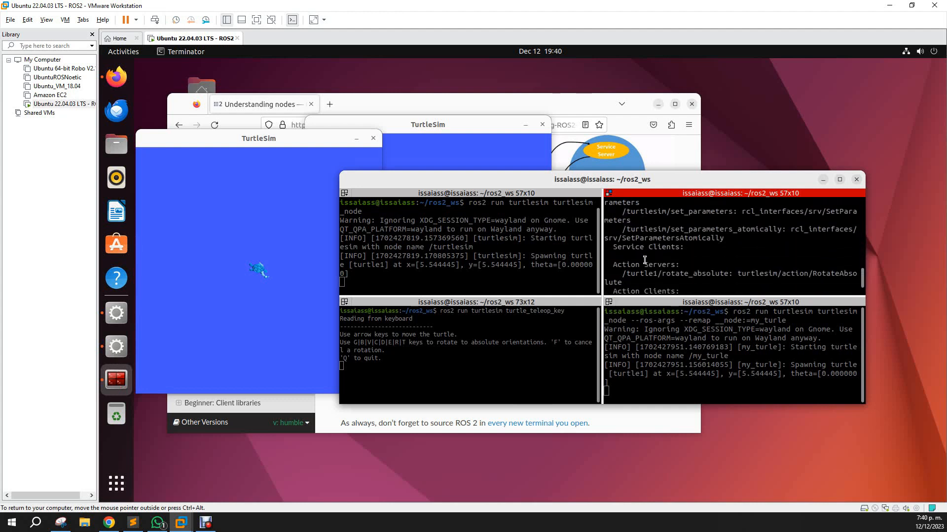
scroll("down", 3)
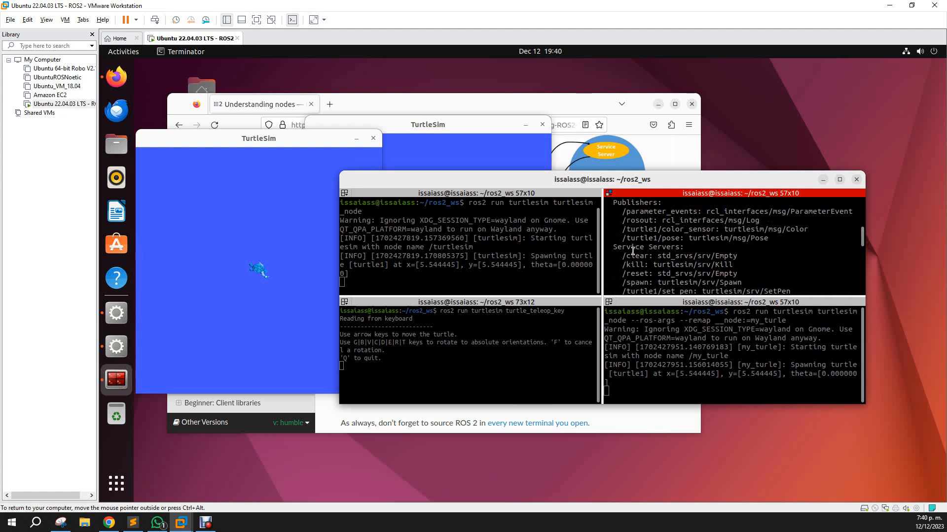
scroll("down", 3)
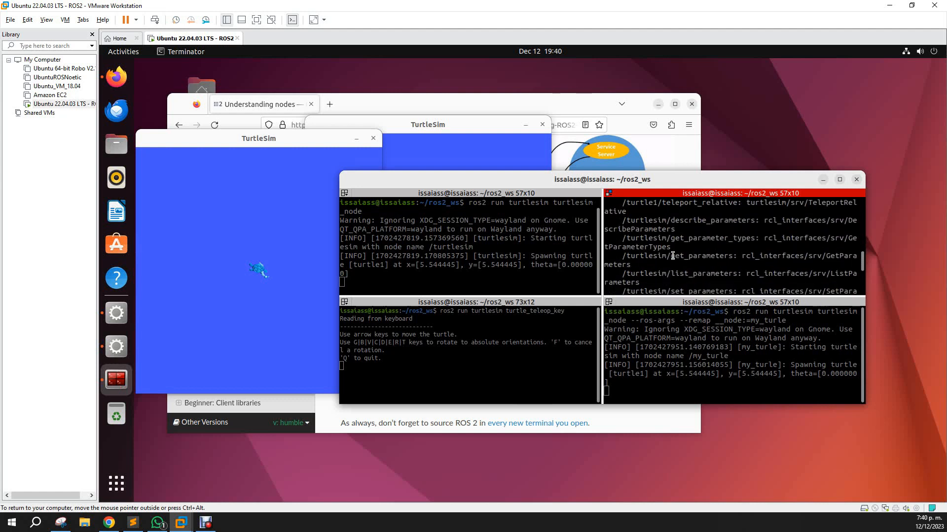
scroll("down", 3)
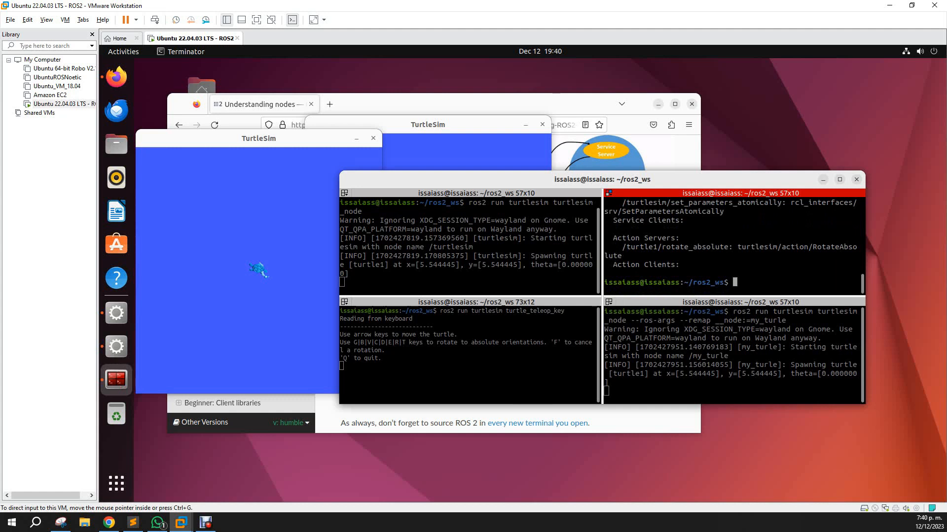
mouse_move(728, 192)
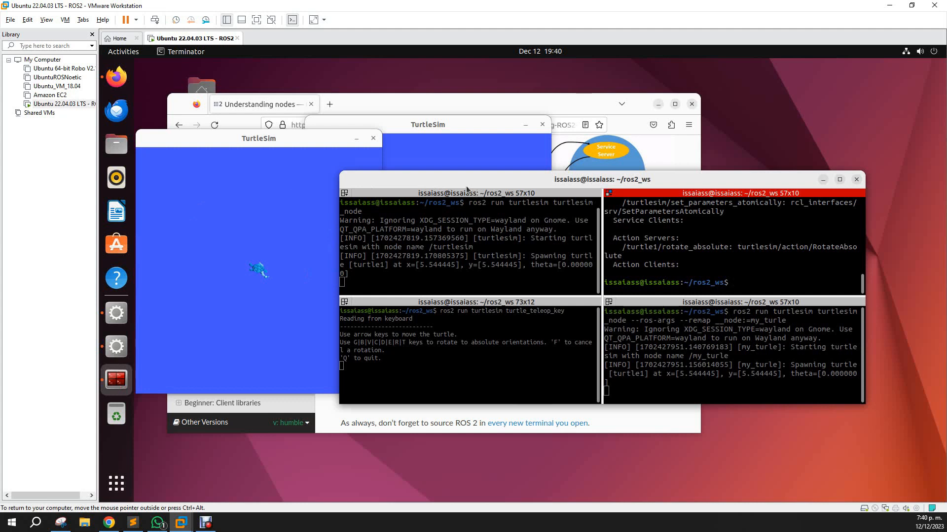
Run 'ros2 run rqt_graph rqt_graph' to open the node graph of turtlesim, my_turle and teleop_turtle.
left_click_drag(600, 180, 601, 218)
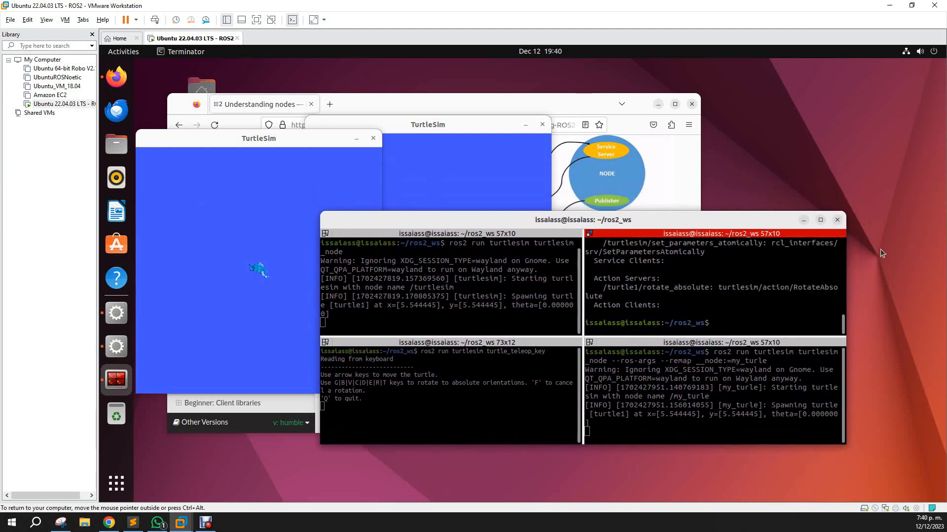
type("ros2 run r")
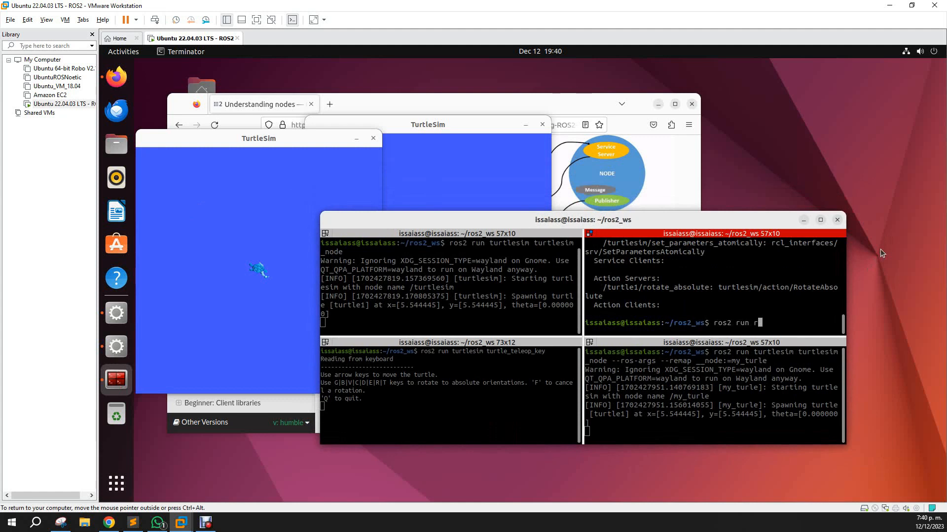
type("qt_gra")
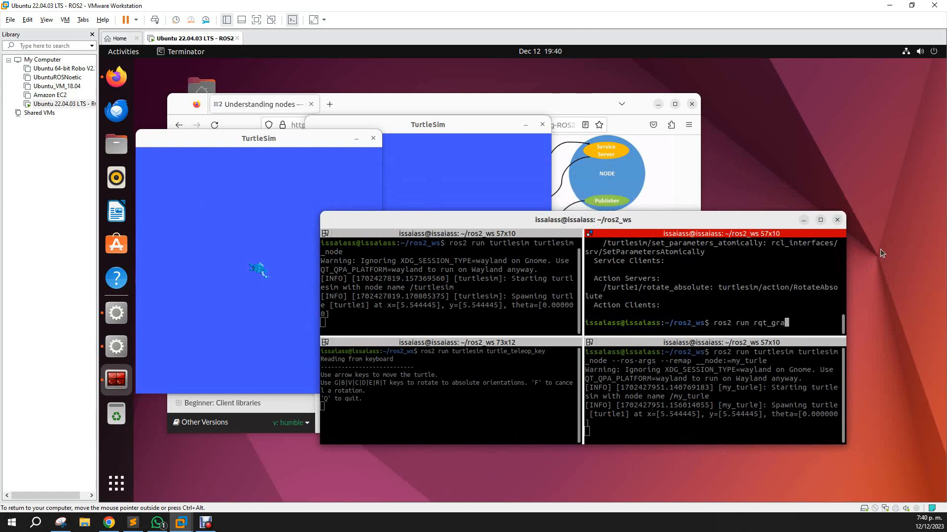
key("Return")
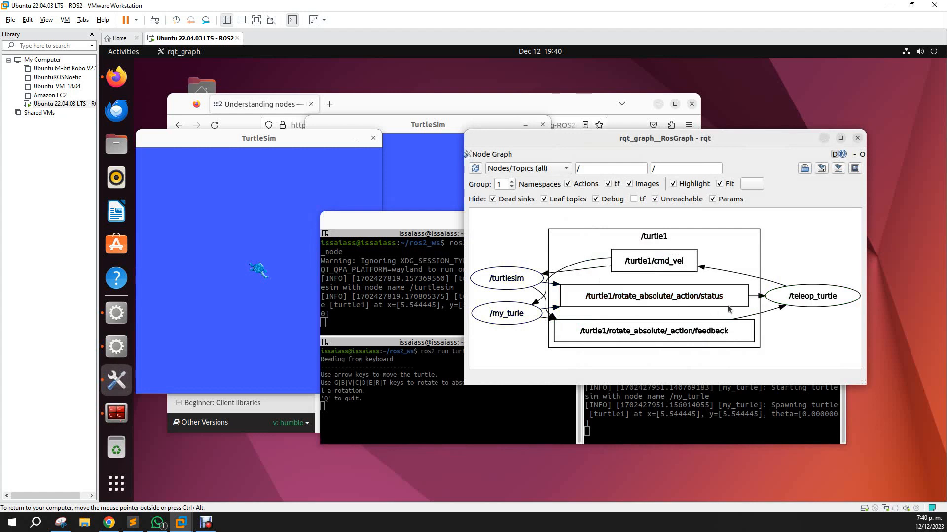
left_click_drag(663, 138, 620, 170)
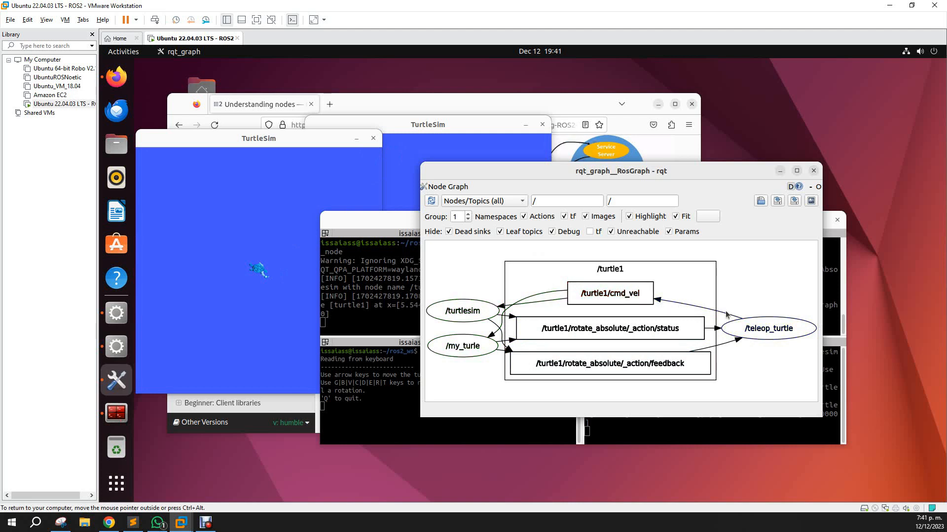
left_click(610, 294)
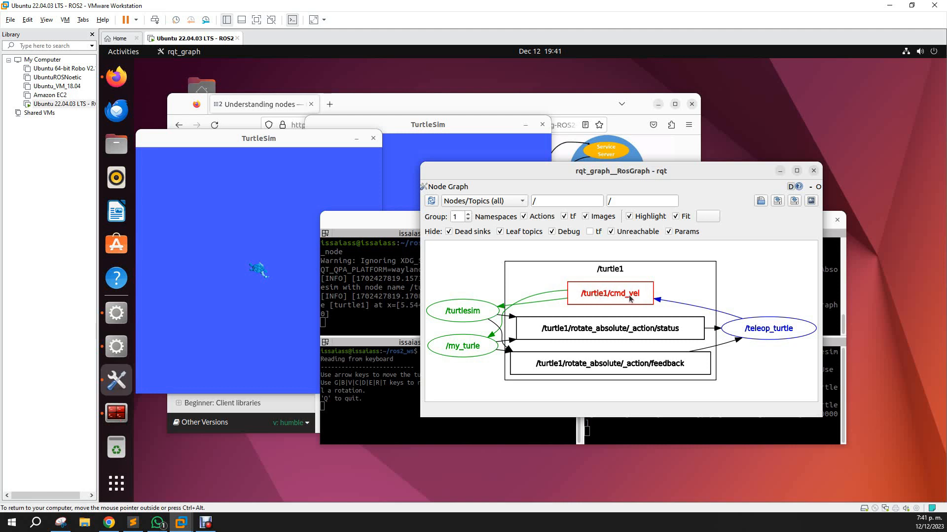
mouse_move(489, 327)
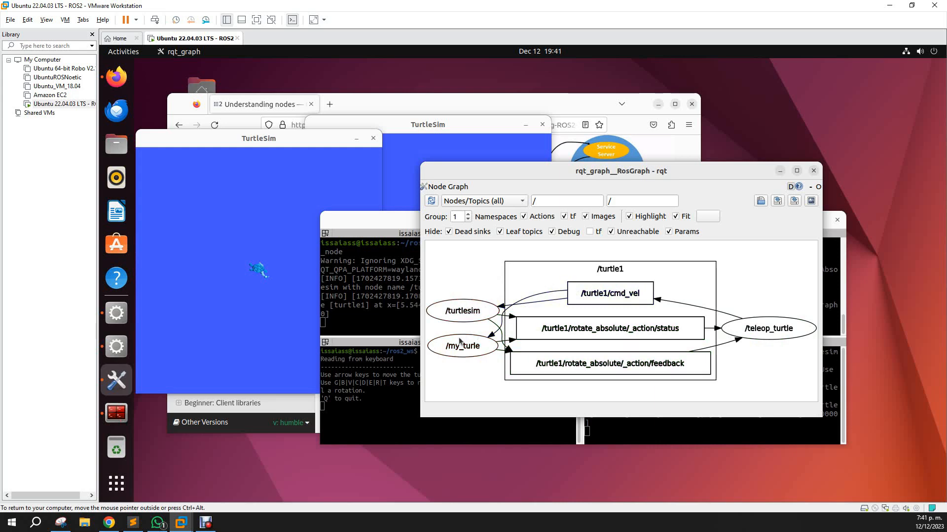
left_click_drag(620, 170, 695, 229)
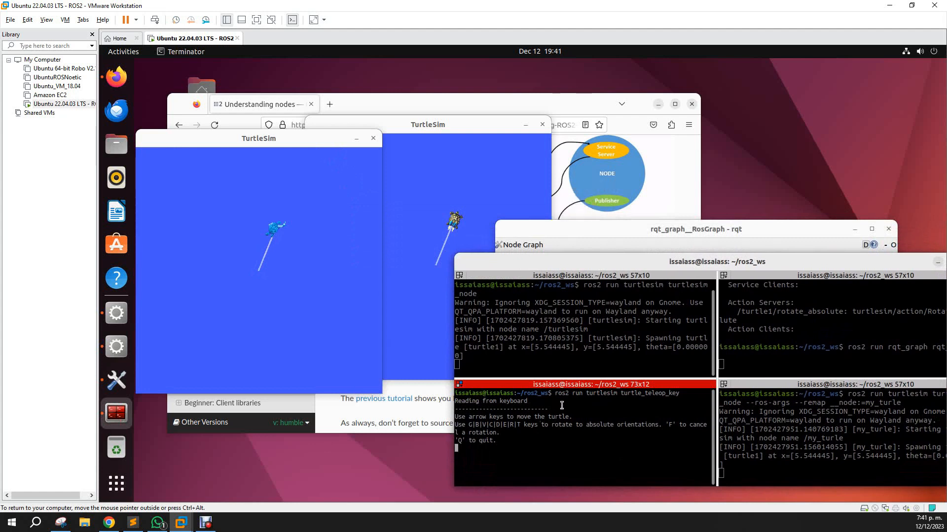
Drive forward with the Up arrow in the teleop pane so both turtles draw matching trails.
key("Up")
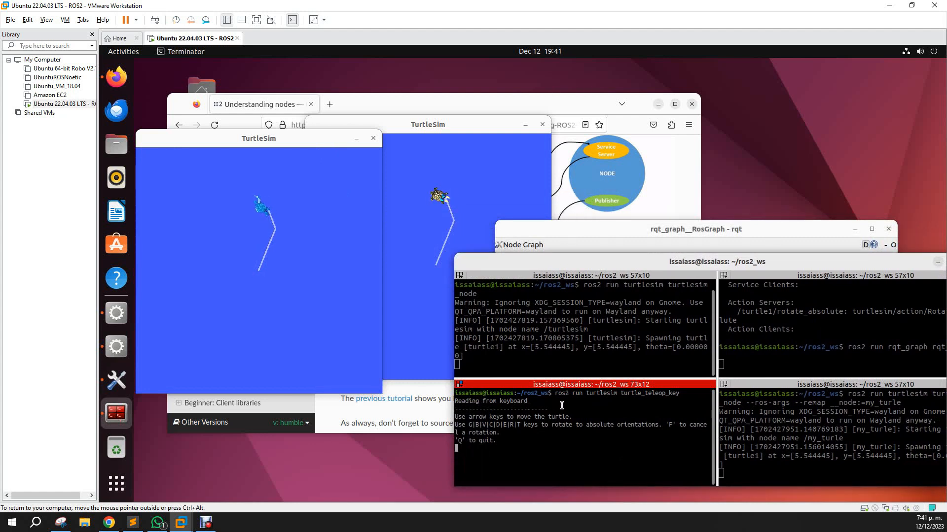